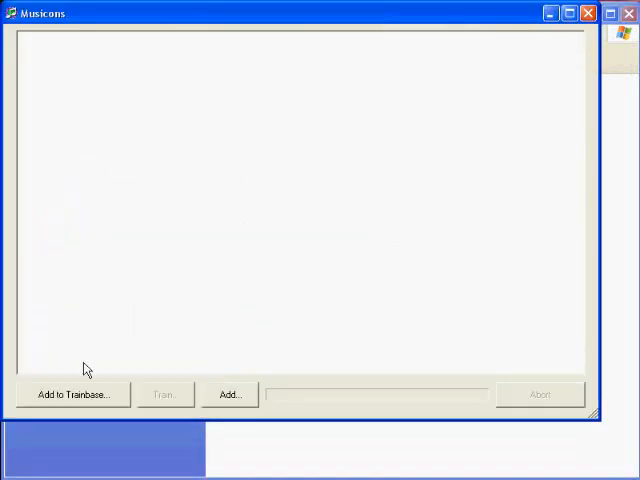
- Add several MP3 files from the Music folder to the Musicons trainbase
left_click(228, 394)
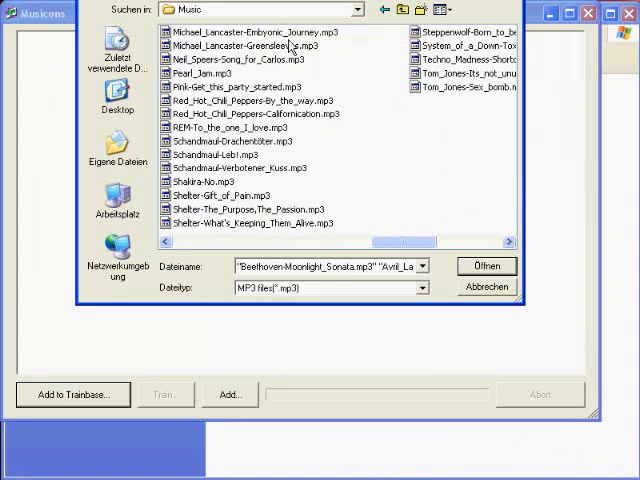
left_click(250, 196)
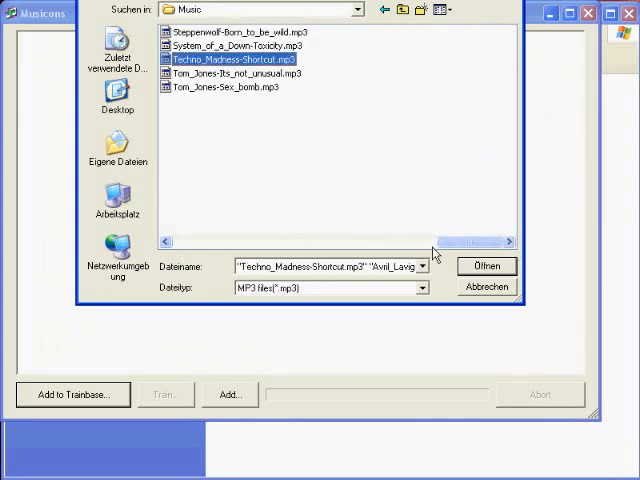
left_click(486, 266)
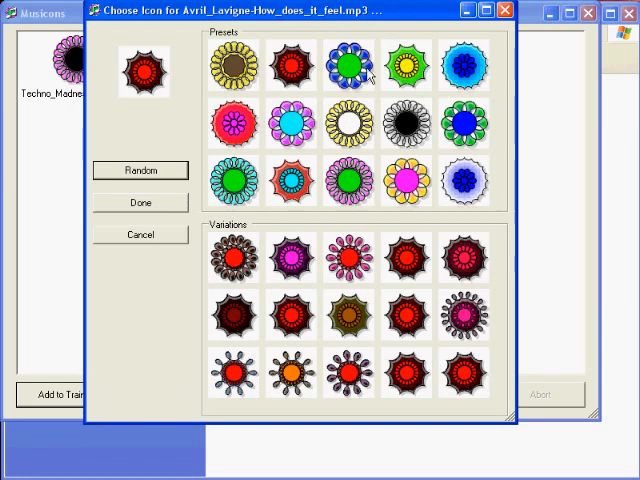
- Confirm chosen bloom icons for the Avril Lavigne, Beethoven and Shelter tracks
left_click(140, 204)
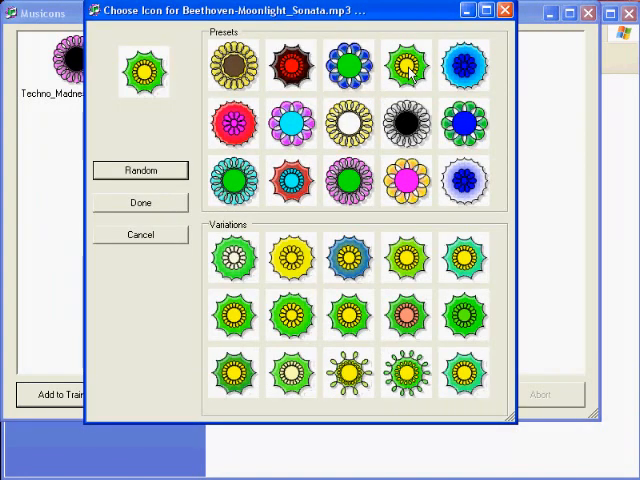
left_click(140, 202)
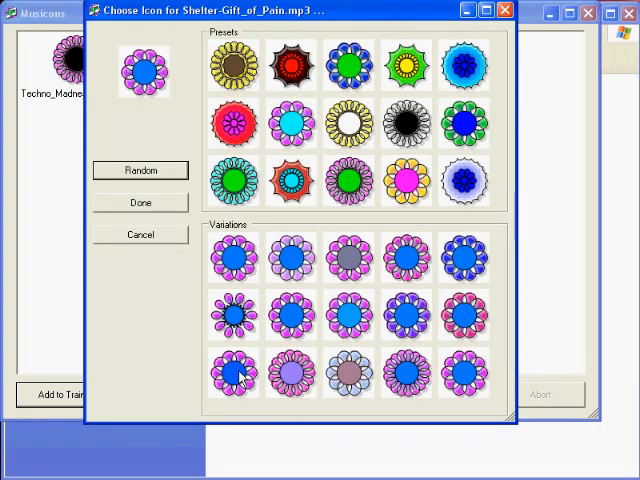
left_click(140, 204)
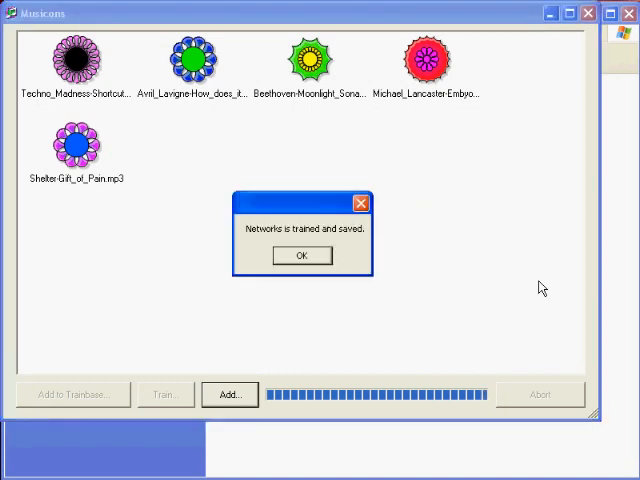
- Acknowledge the 'Network is trained and saved' message after training
left_click(300, 256)
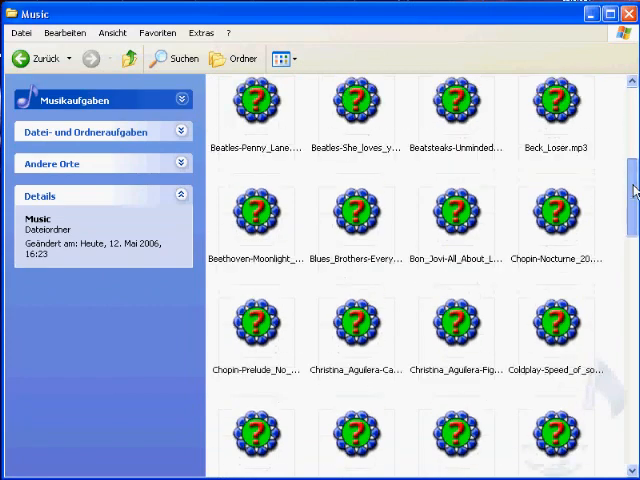
- Run MusiconBuilder and agree to build icons for the untagged music files
scroll("down", 3)
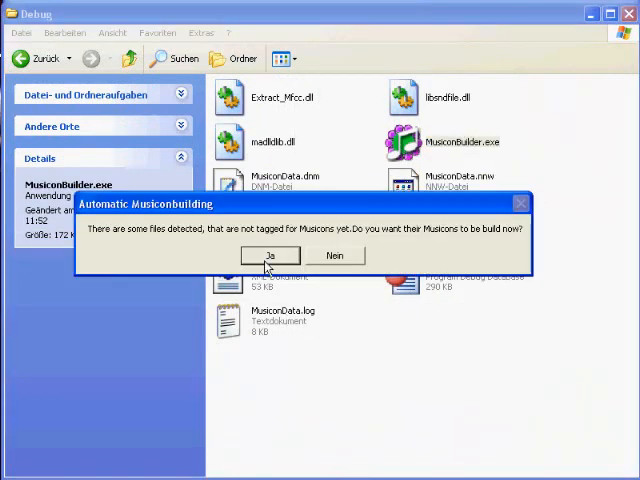
left_click(270, 256)
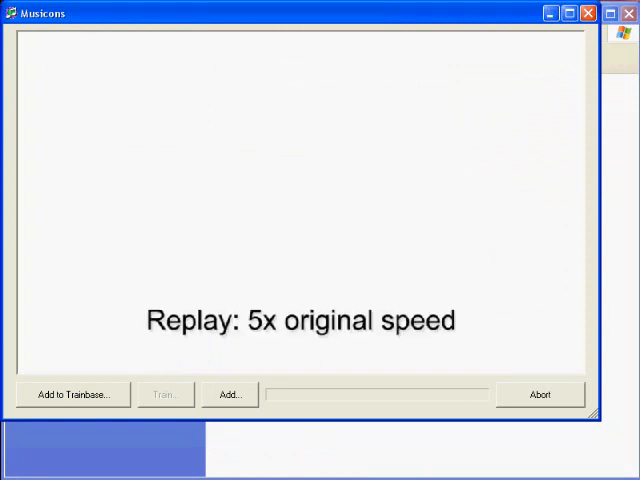
- Let the builder generate bloom icons for all remaining untagged MP3 files
left_click(228, 394)
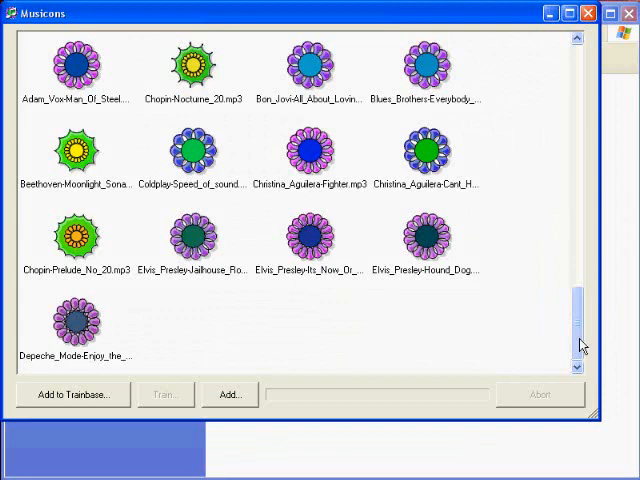
scroll("down", 3)
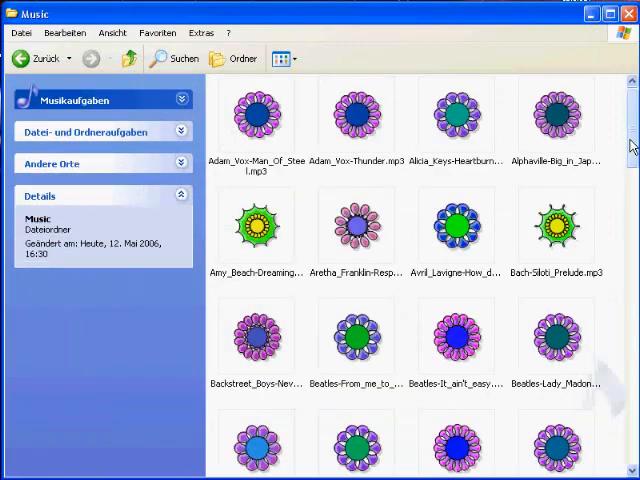
- Browse the Music folder in another icon layout, checking every track carries its own bloom icon
scroll("down", 3)
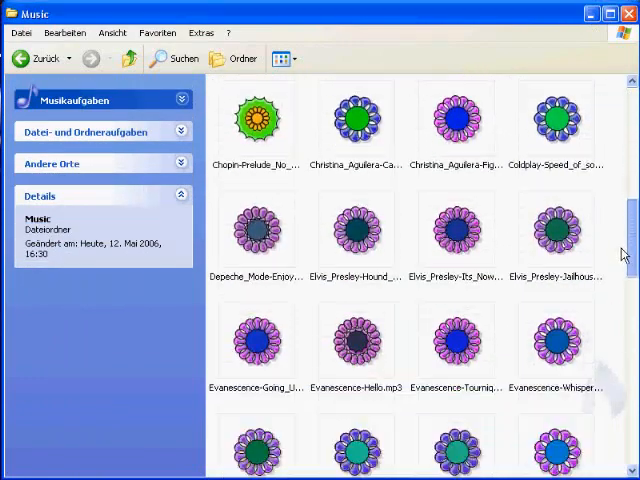
scroll("down", 3)
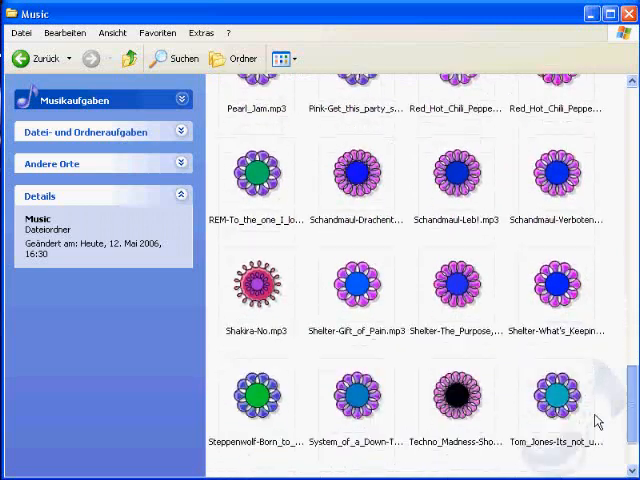
left_click(284, 58)
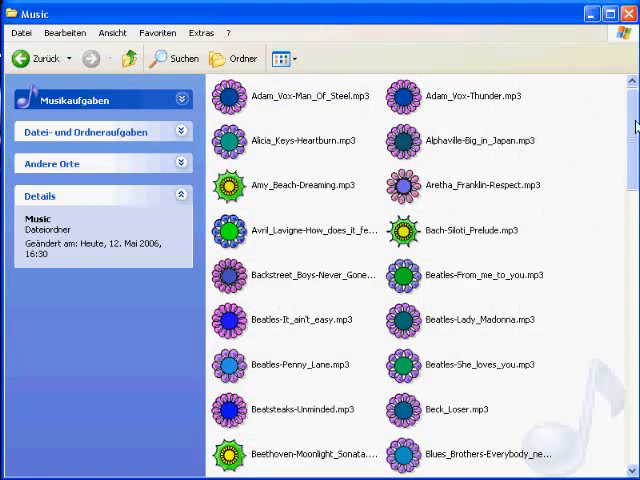
scroll("down", 3)
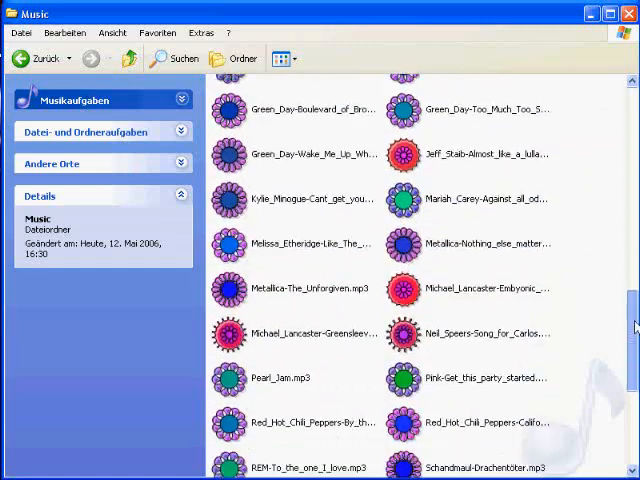
scroll("down", 3)
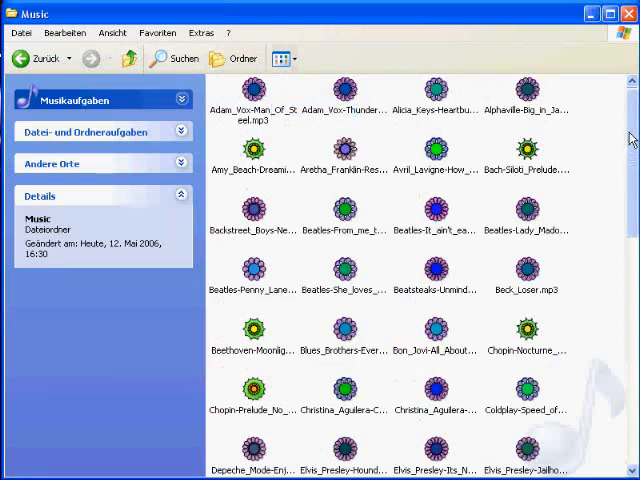
scroll("down", 3)
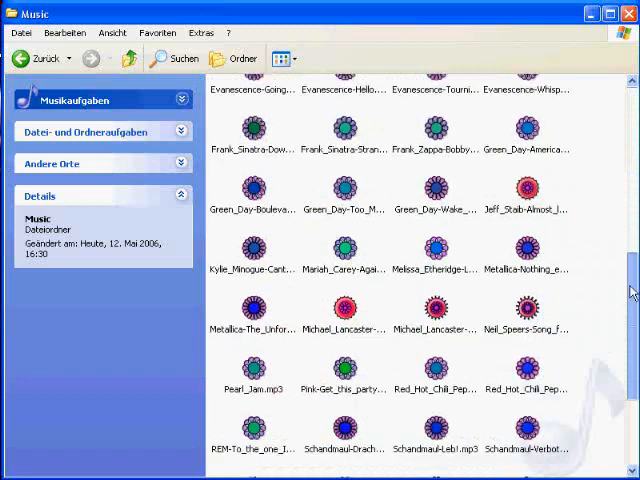
scroll("up", 3)
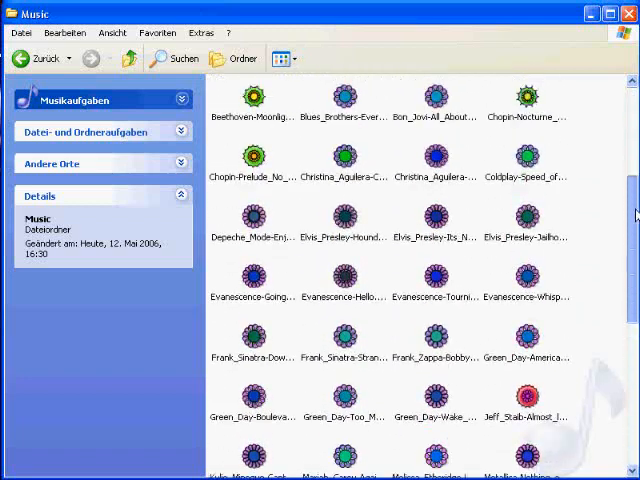